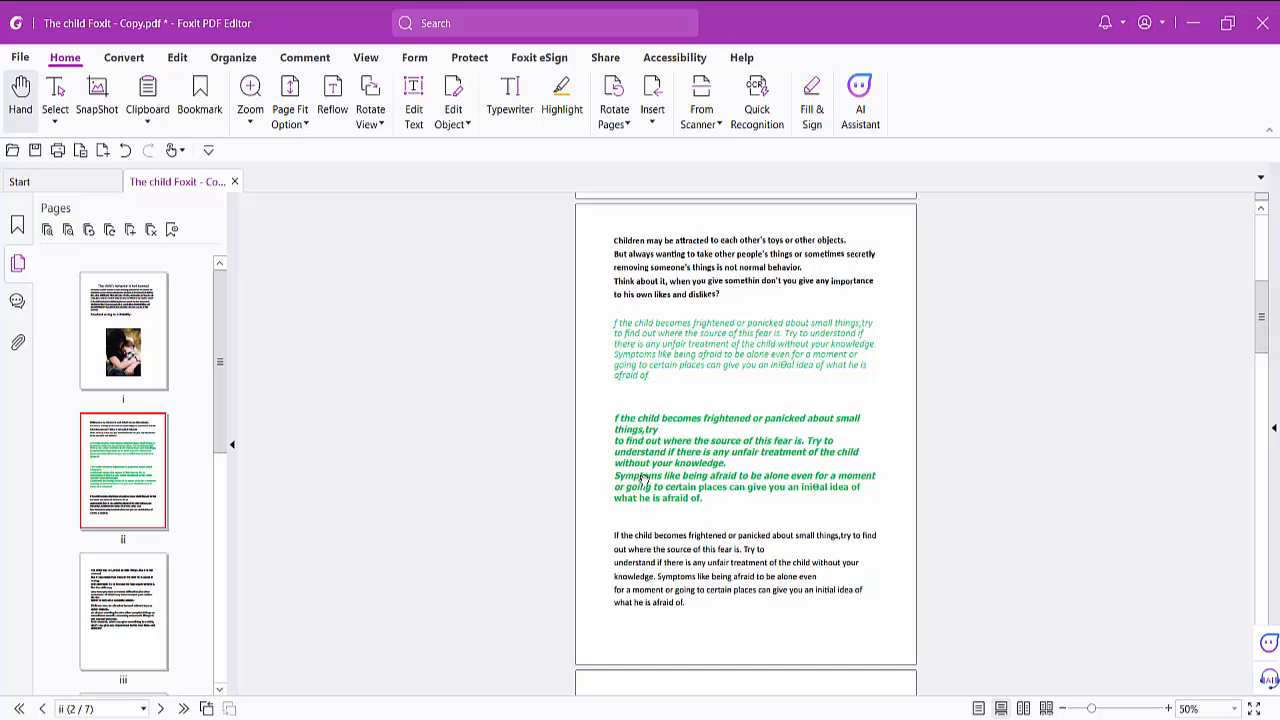
Step: Scroll to page 2 and enable Edit Text so the paragraphs become editable blocks
scroll("down", 3)
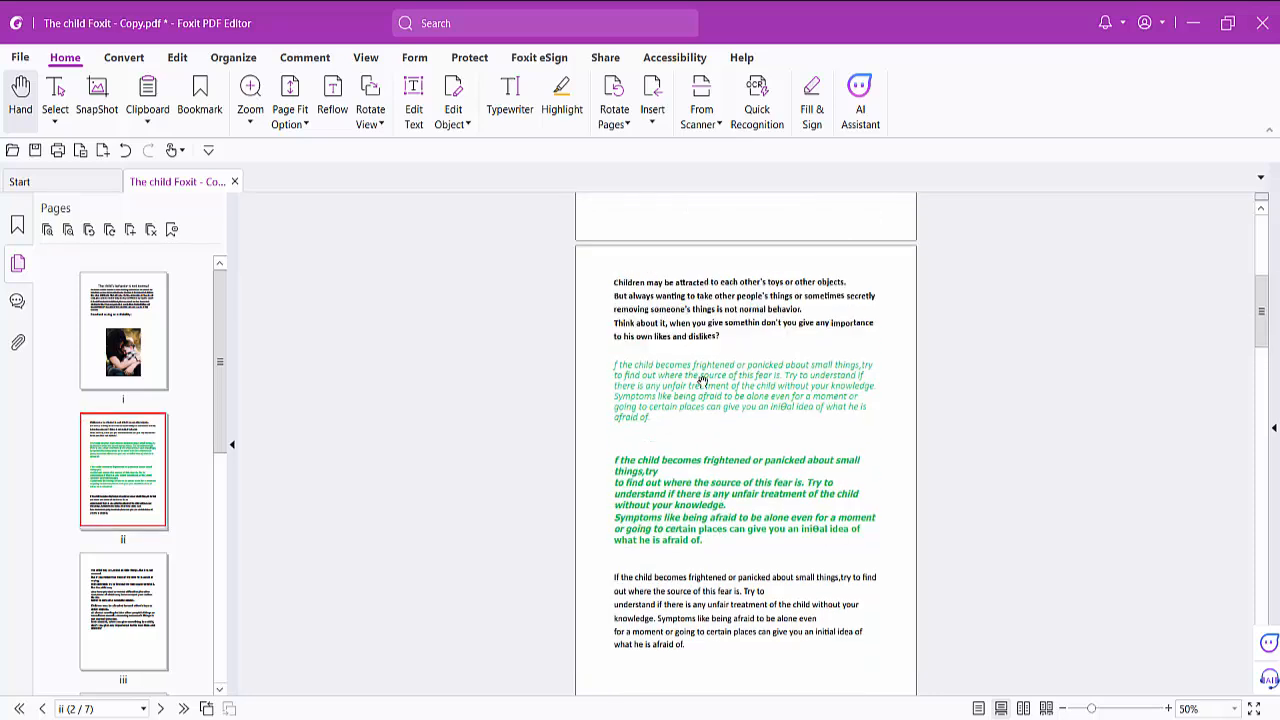
mouse_move(708, 490)
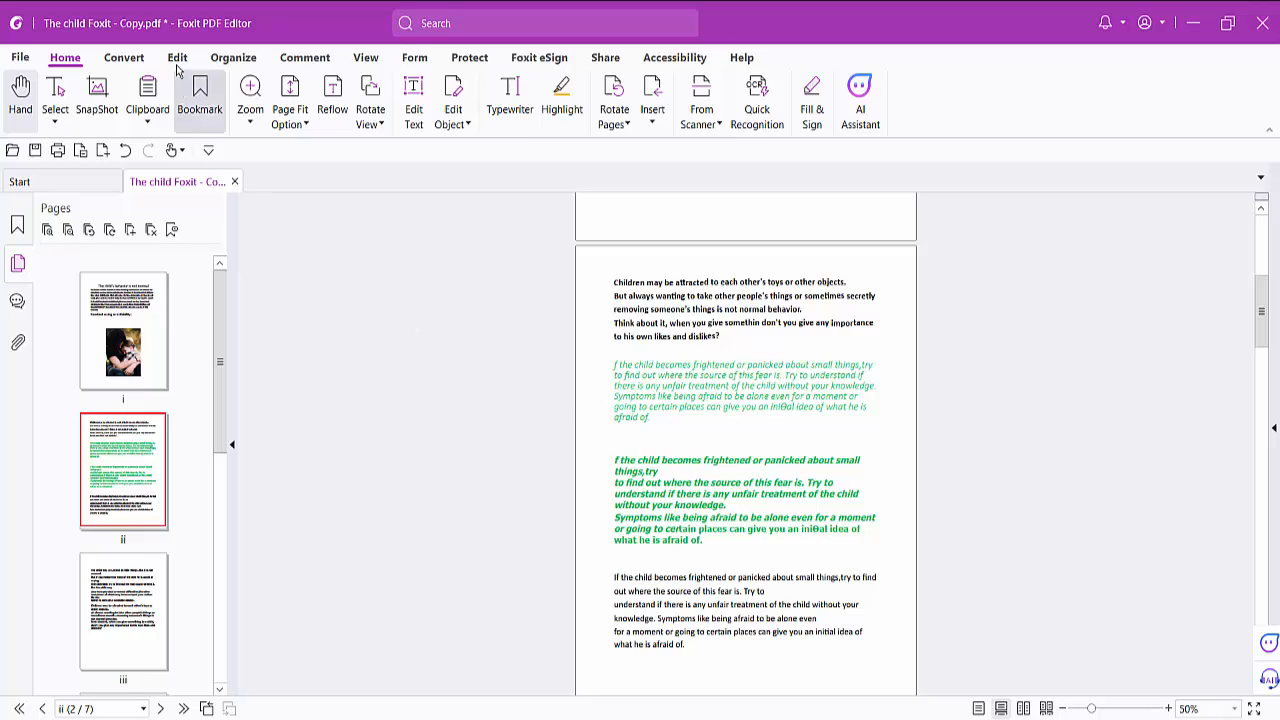
left_click(176, 56)
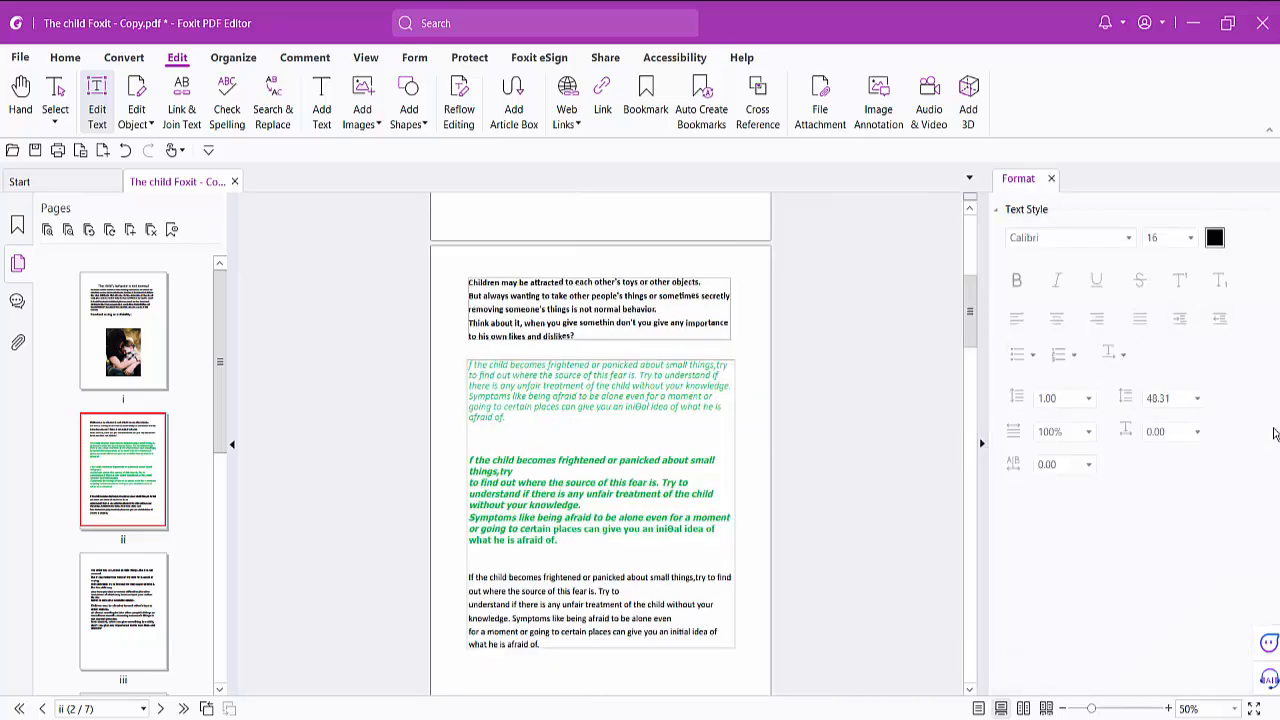
mouse_move(548, 400)
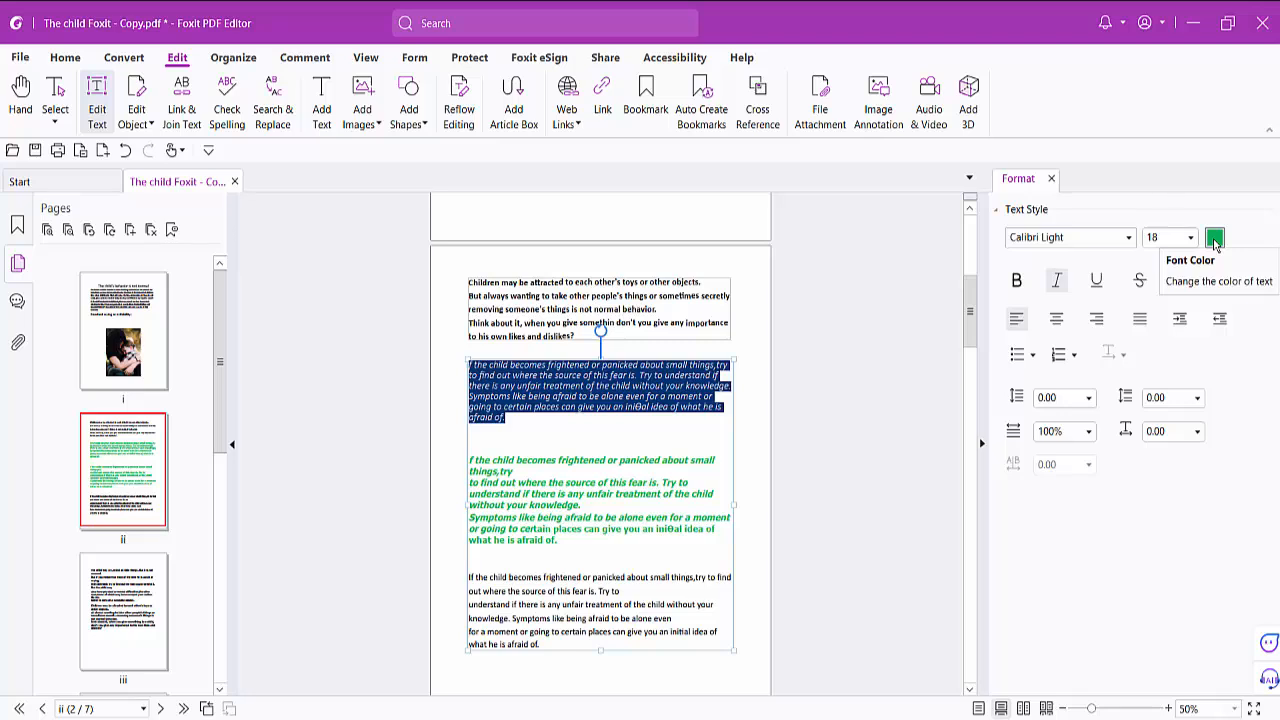
Step: Set the first light green italic paragraph's font colour to a blue shade
left_click(1216, 238)
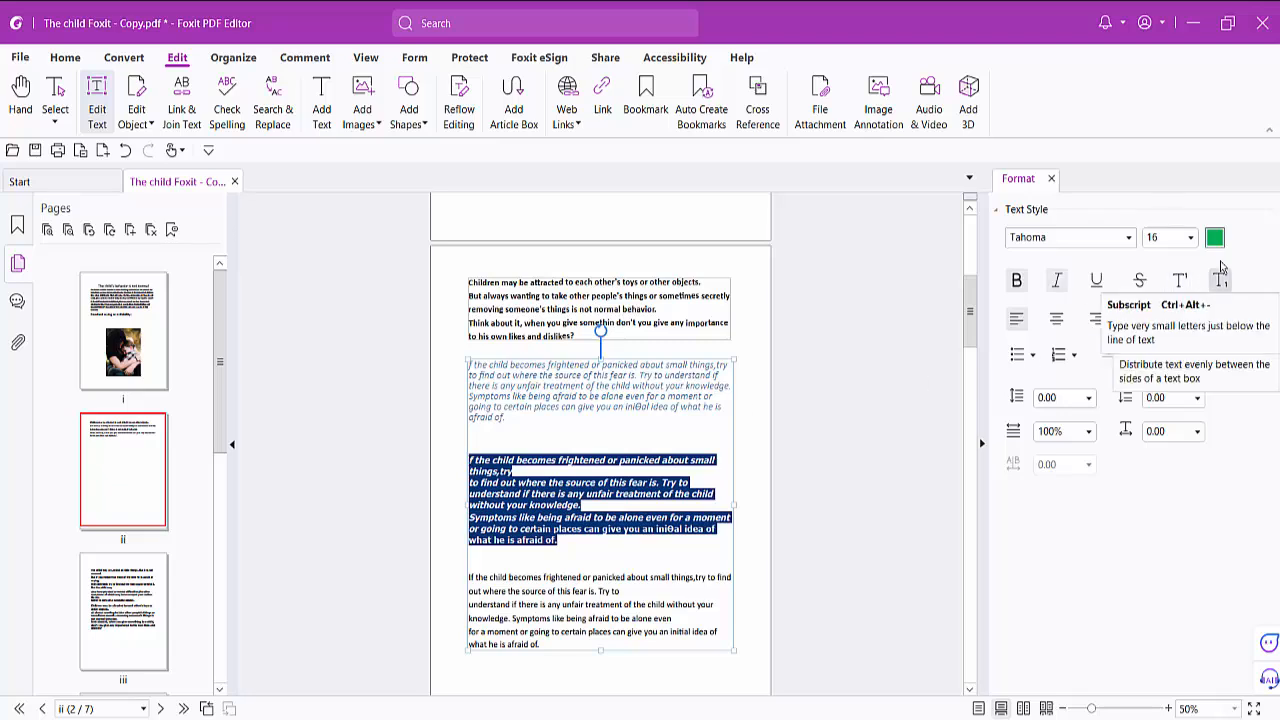
Step: Recolor the bold green paragraph to a custom dark purple via More Colors and apply it
left_click(1214, 236)
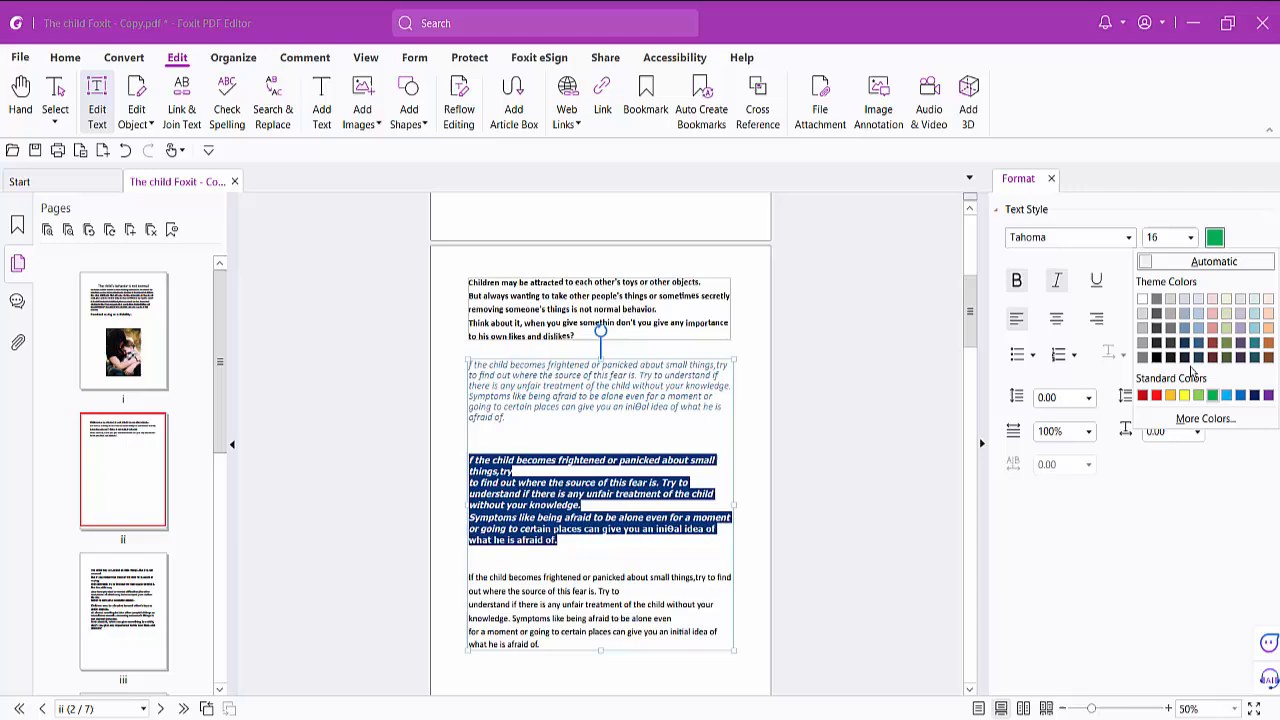
mouse_move(1204, 418)
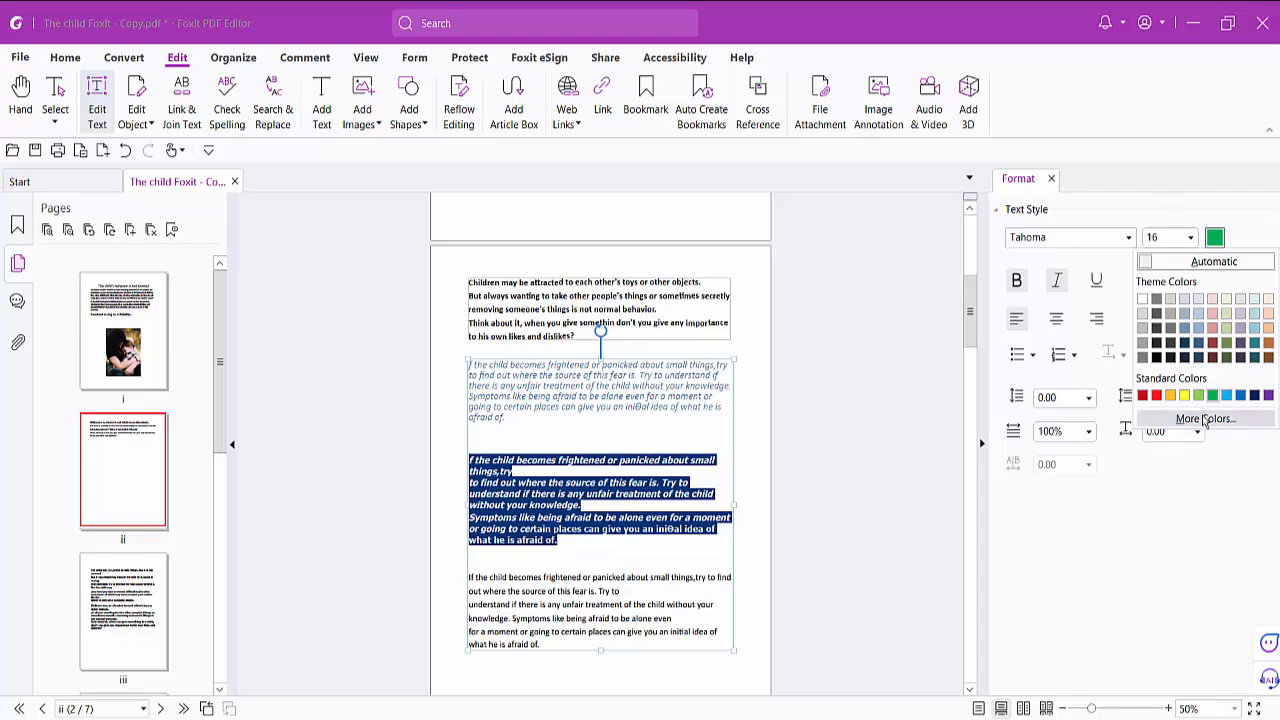
left_click(1204, 418)
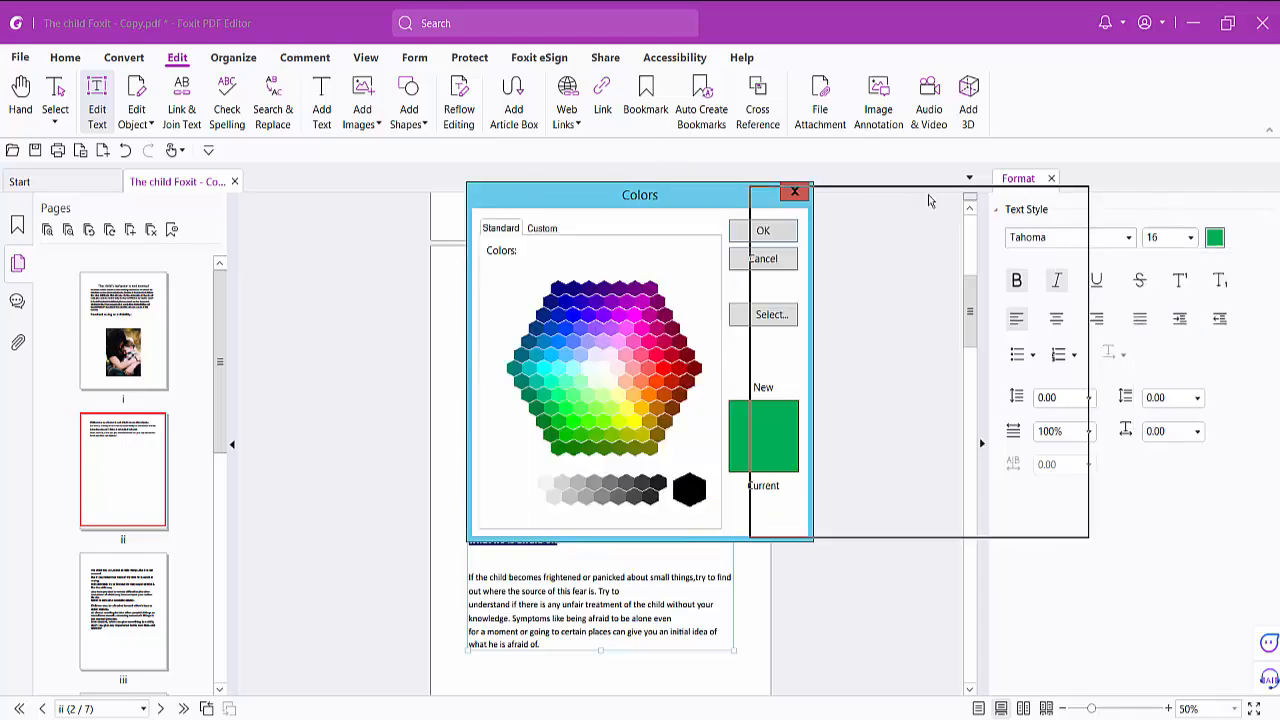
left_click_drag(640, 194, 942, 192)
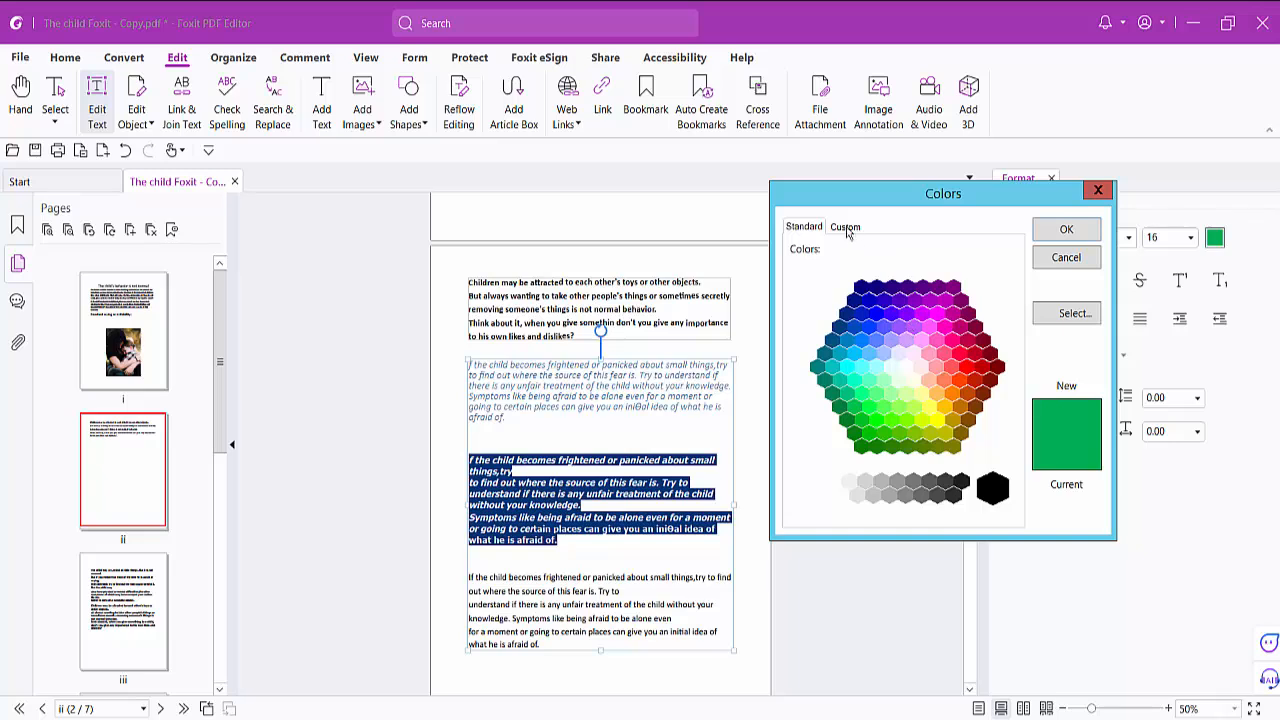
left_click(844, 226)
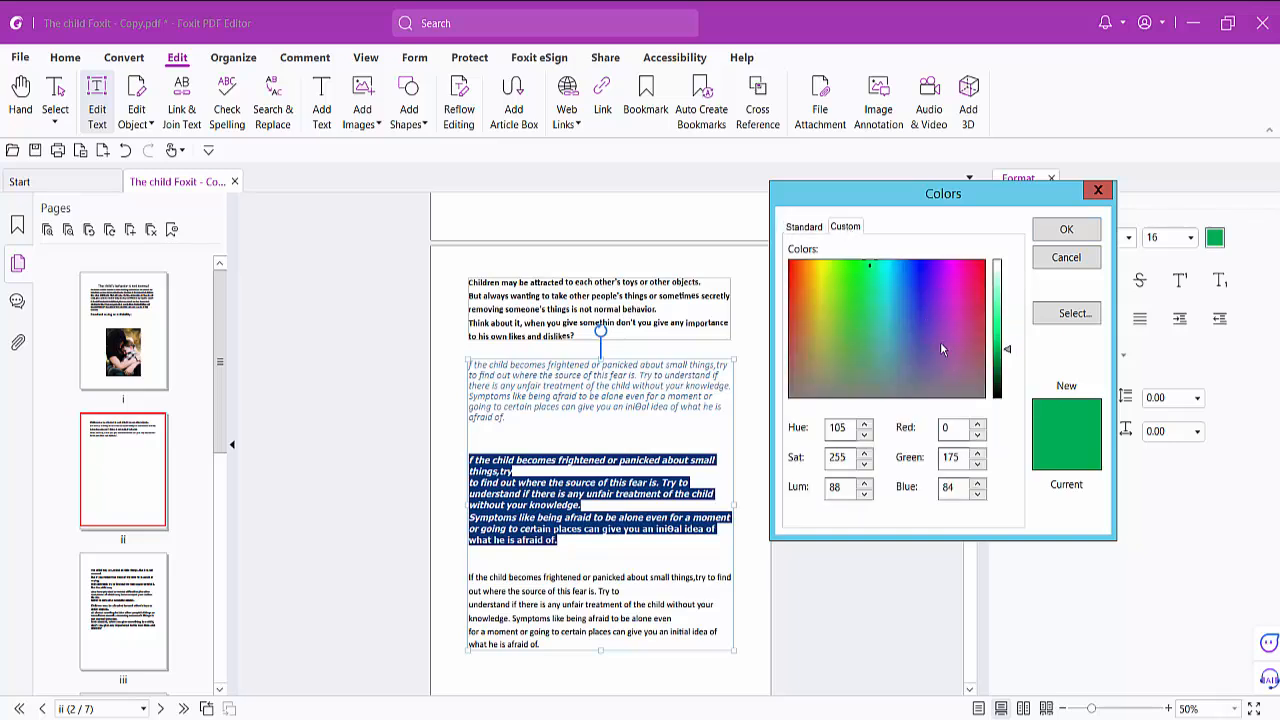
left_click(924, 340)
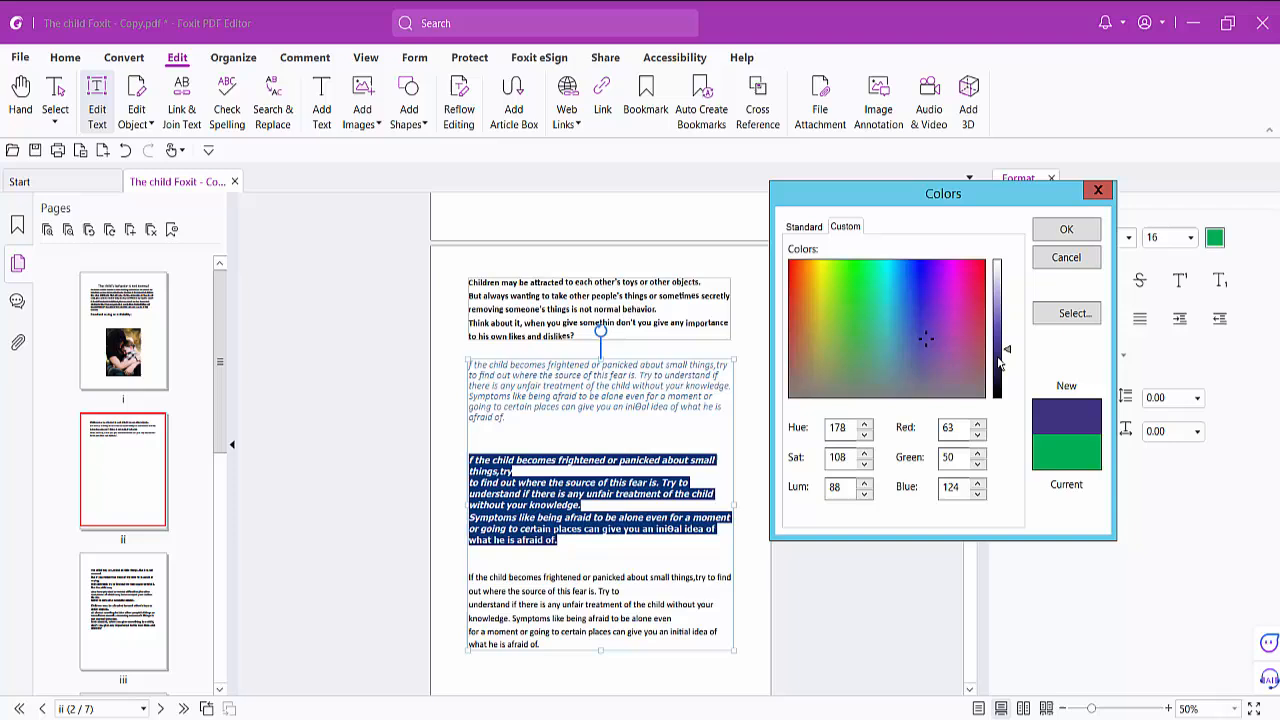
left_click(1066, 228)
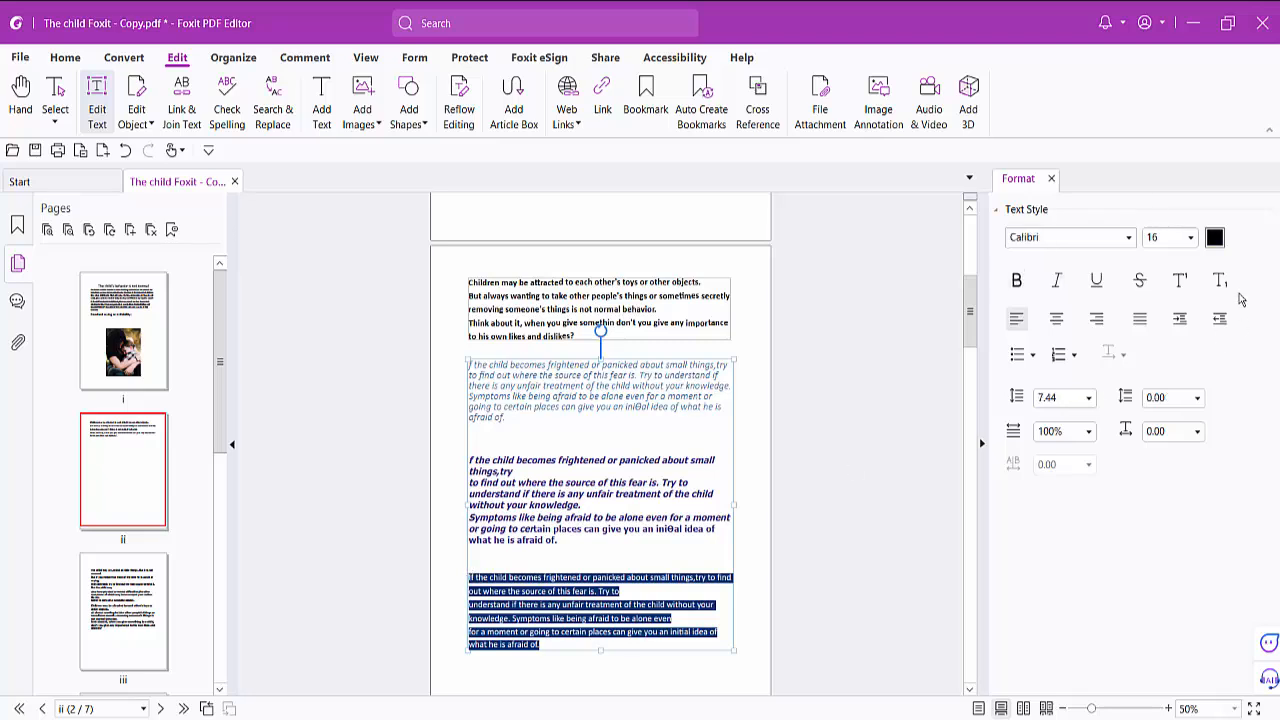
Step: Set the last black paragraph's font colour to blue from More Colors
left_click(1214, 236)
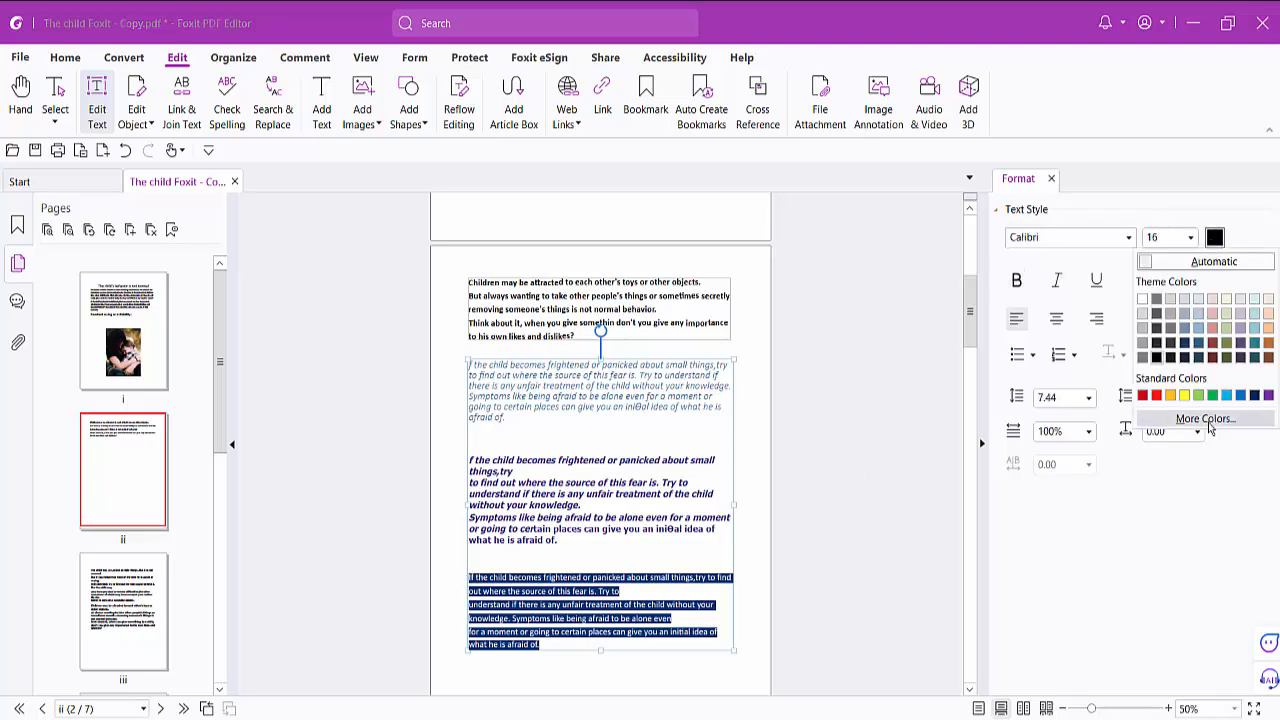
left_click(1204, 418)
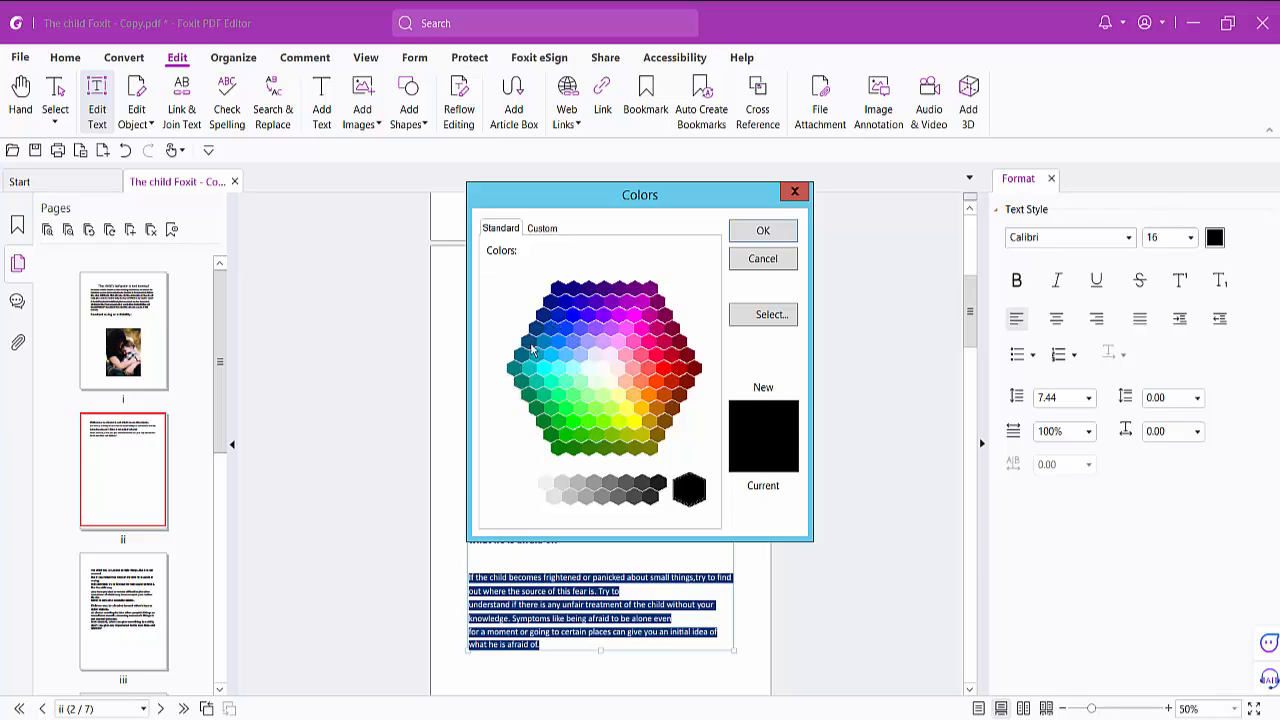
left_click(762, 230)
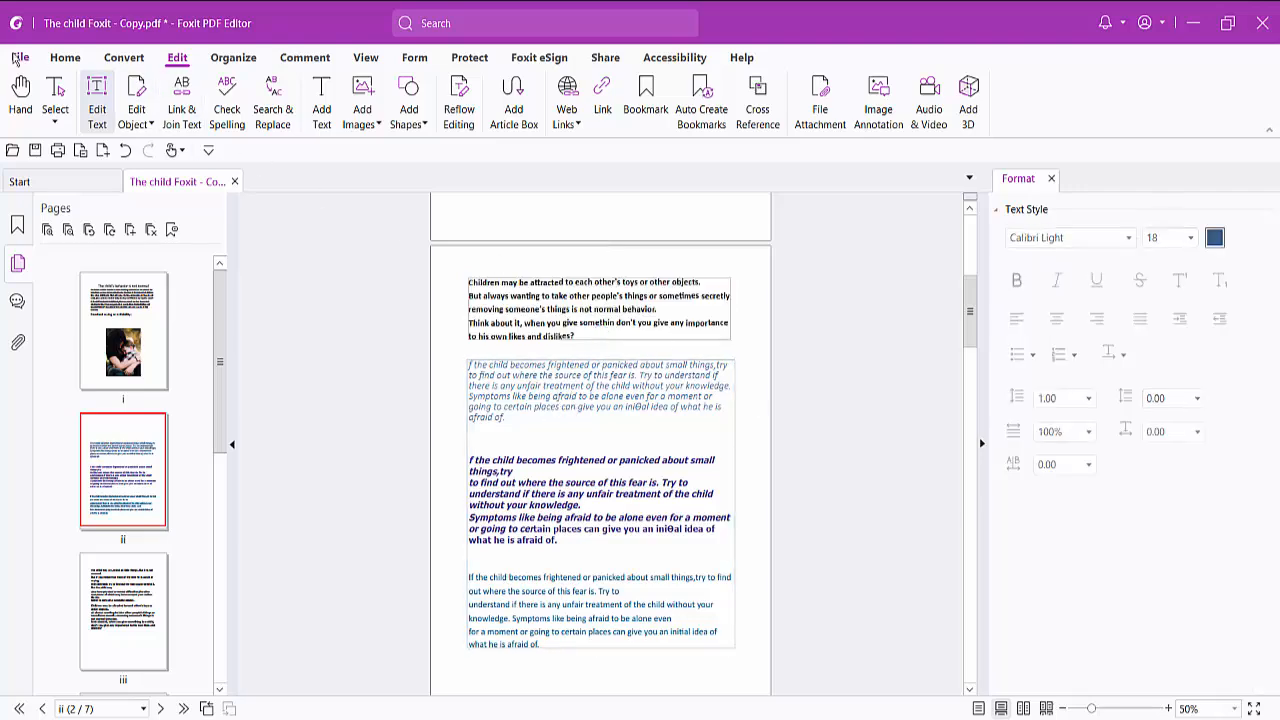
Step: Save the recolored PDF via File > Save
left_click(20, 56)
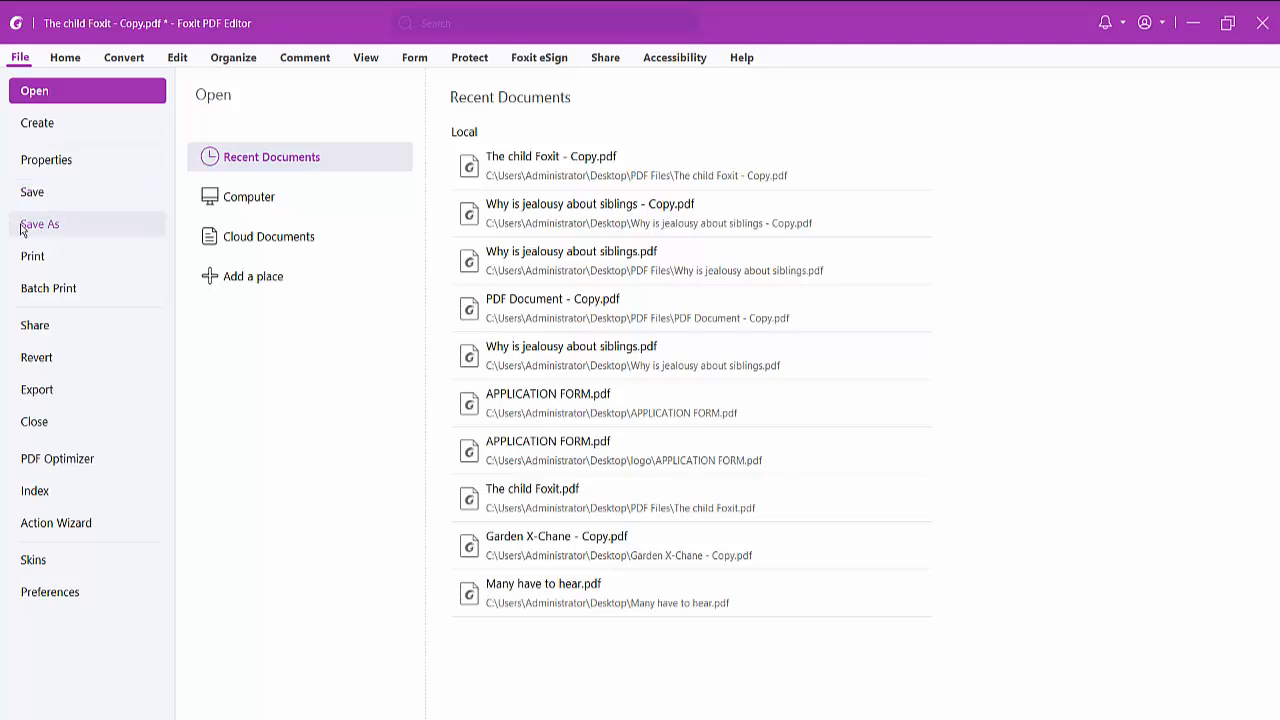
left_click(64, 56)
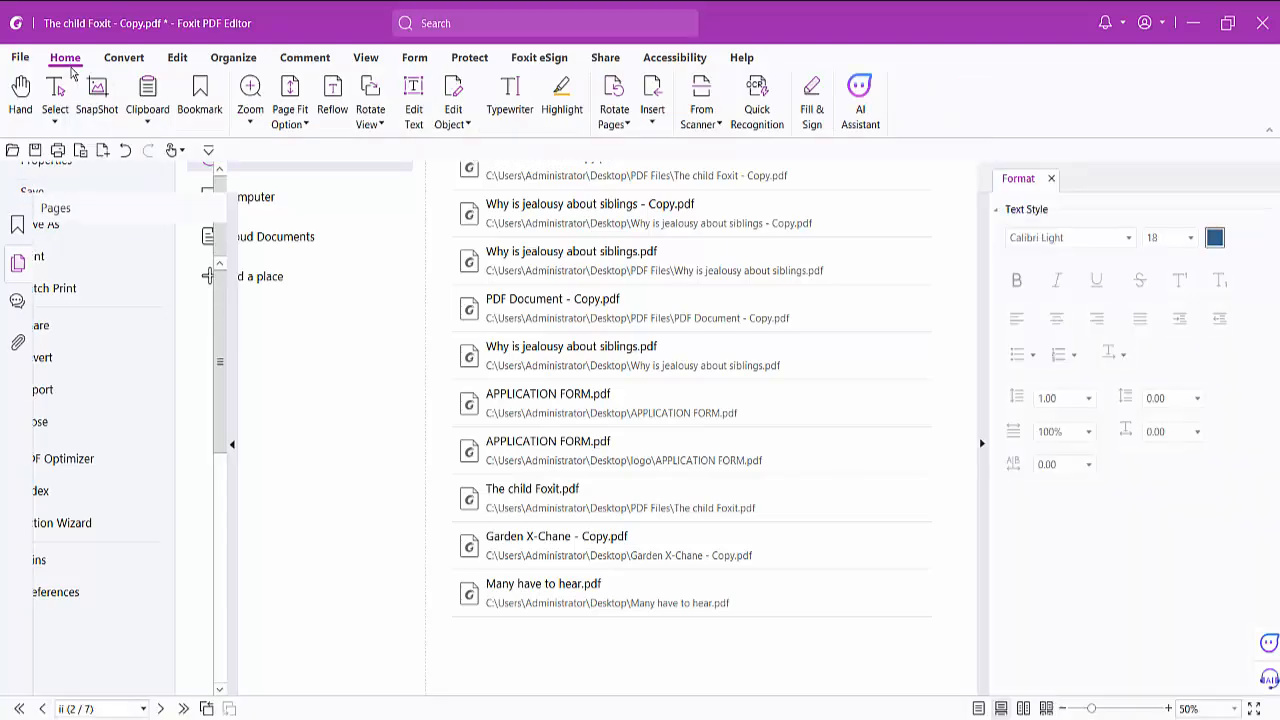